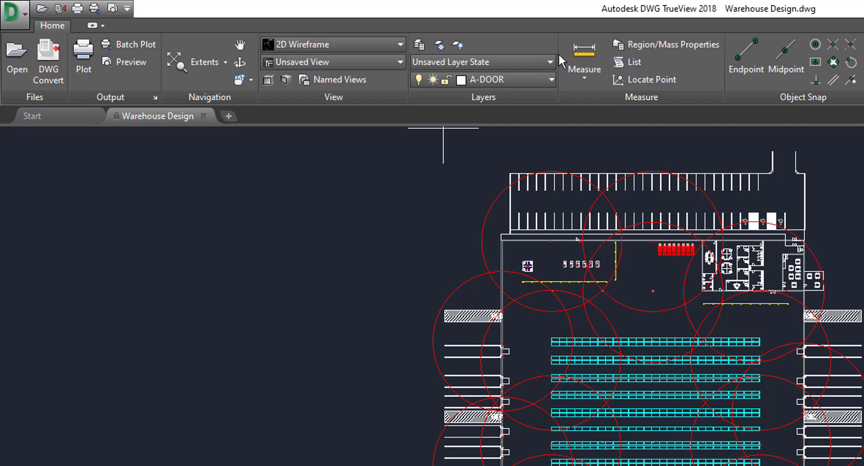
Check the saved layer states list and bring up the full Layer Properties Manager
click(550, 62)
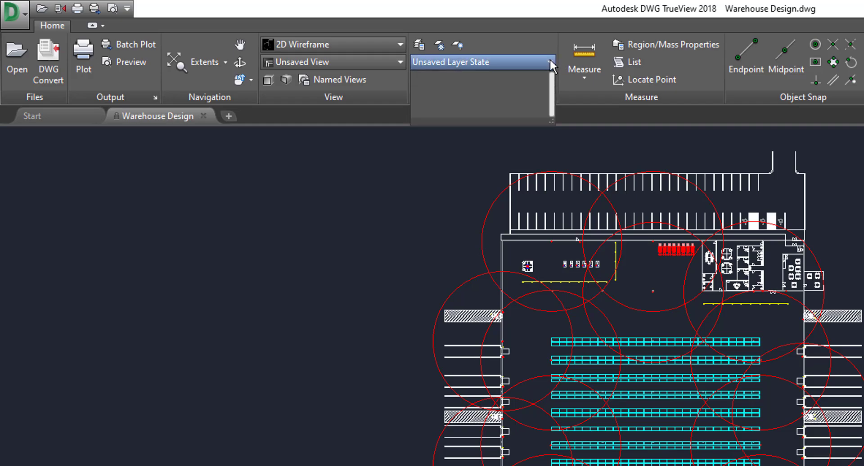
click(550, 62)
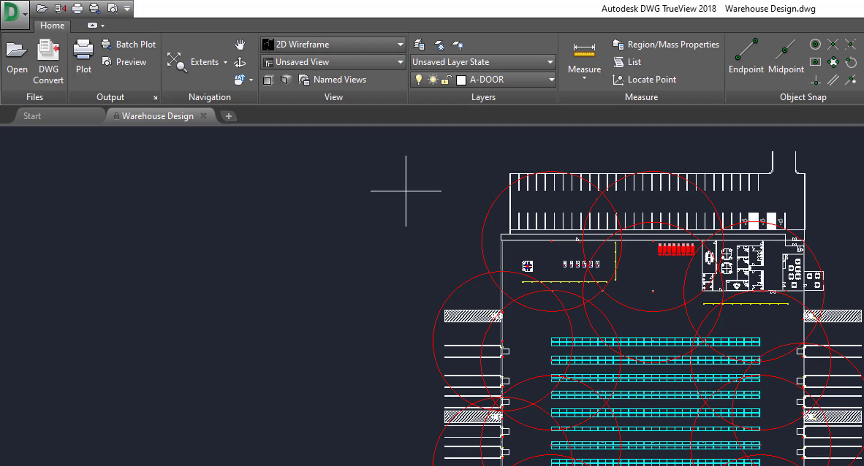
mouse_move(460, 105)
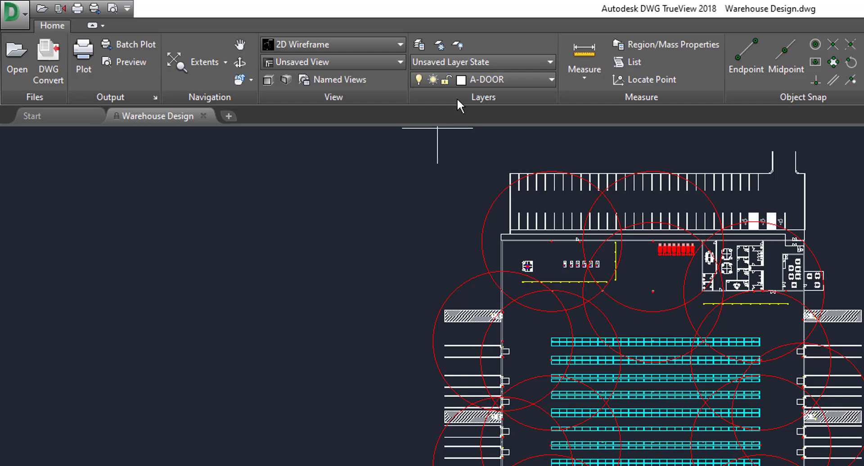
mouse_move(457, 45)
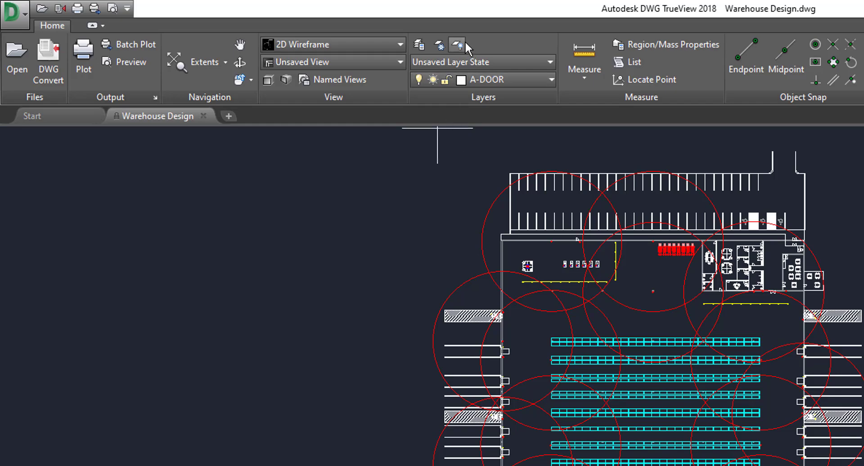
mouse_move(439, 44)
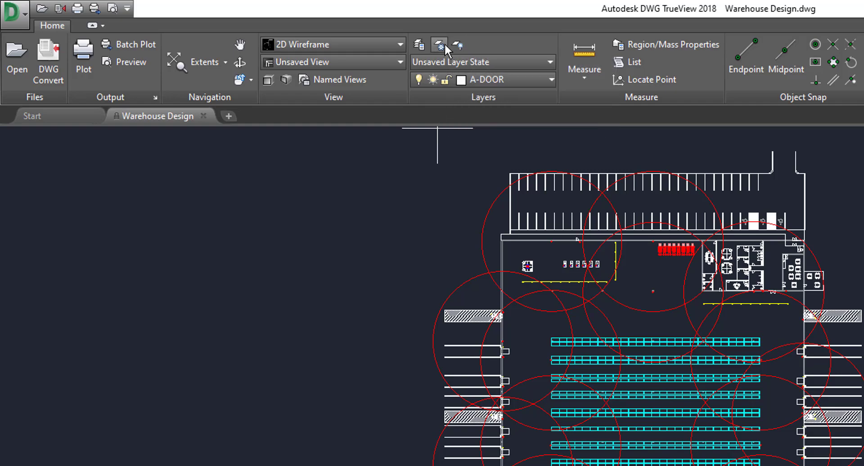
mouse_move(420, 44)
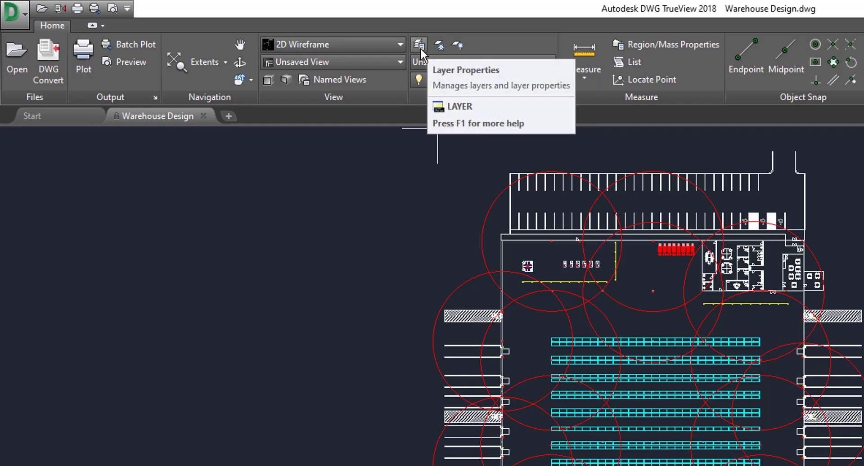
click(419, 44)
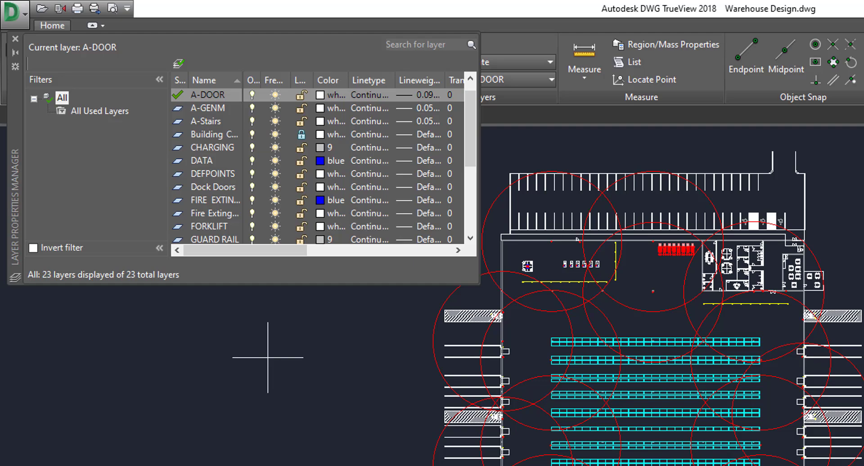
mouse_move(476, 286)
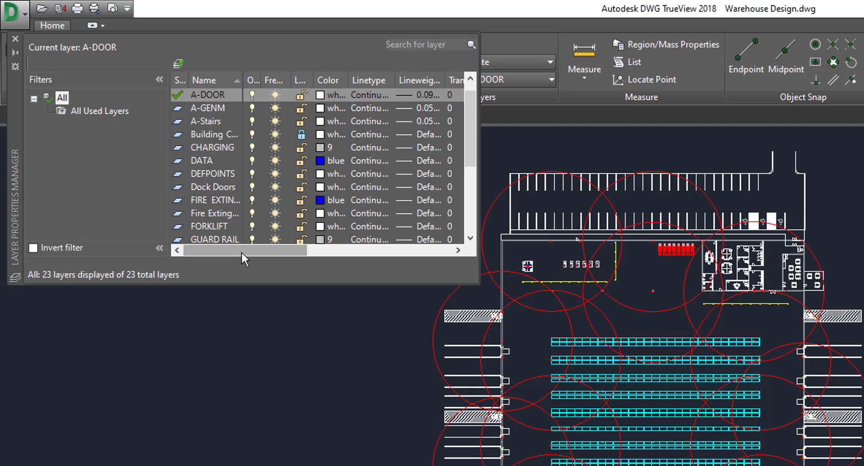
Resize the Layer Properties Manager columns, close the manager, and show the layer dropdown
drag(244, 250, 281, 251)
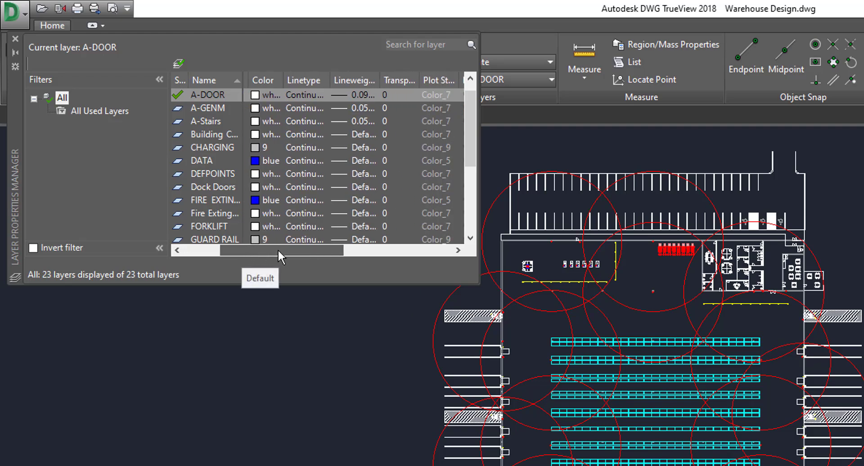
drag(275, 250, 300, 250)
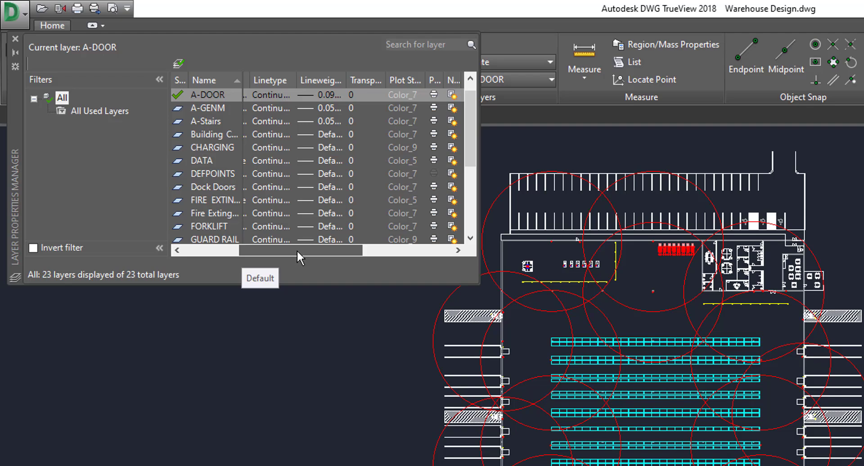
drag(300, 250, 351, 250)
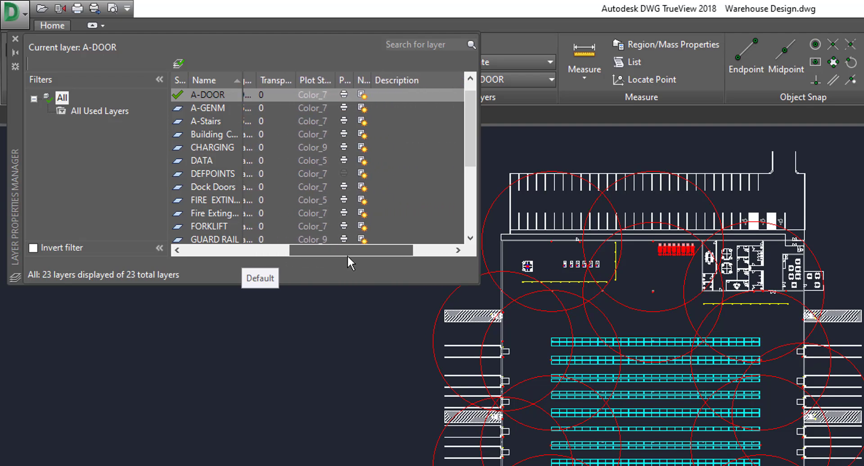
drag(350, 250, 268, 249)
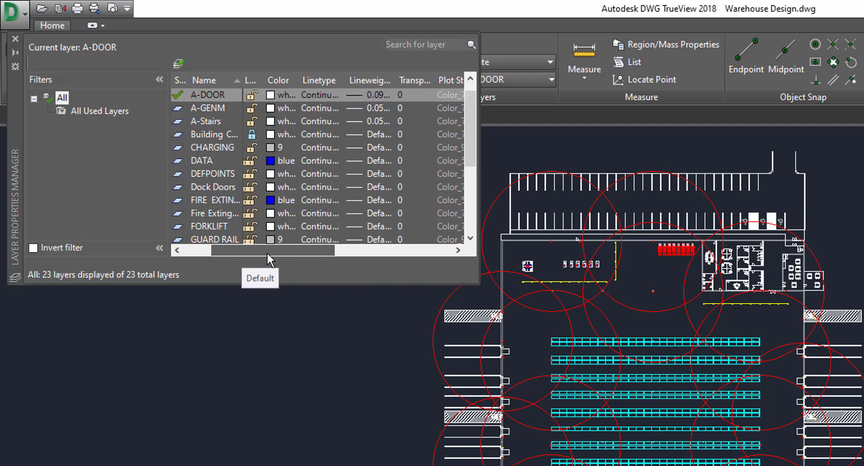
scroll(up, 3)
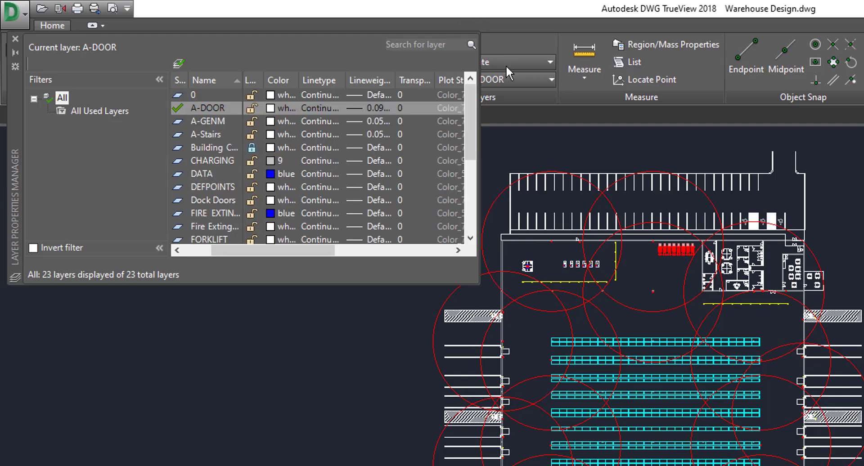
mouse_move(14, 49)
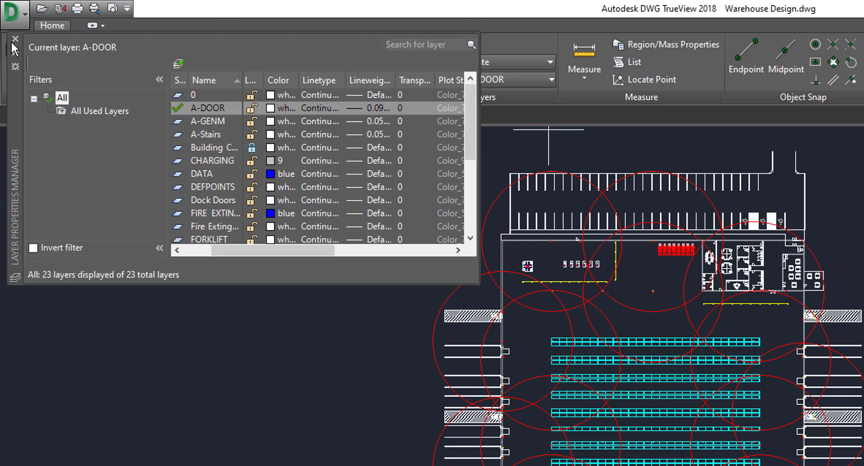
click(14, 37)
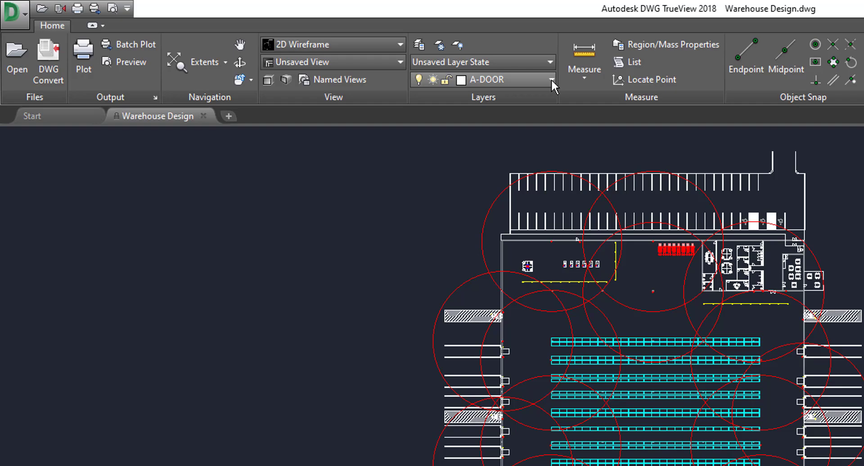
click(551, 79)
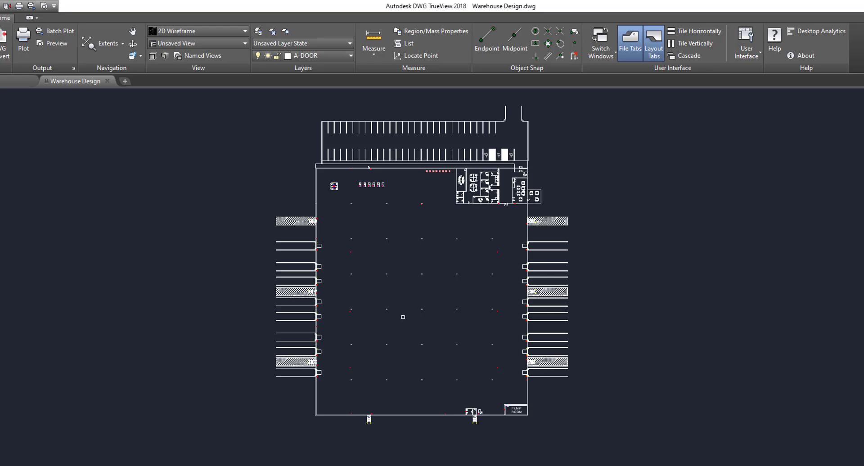
Turn Fire Extinguisher Distance back on and thaw RESERVE RACKING from the layer dropdown
scroll(up, 3)
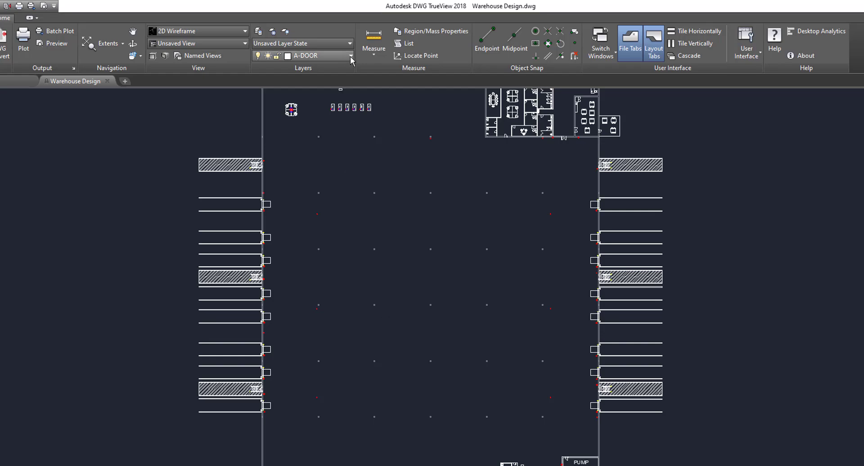
mouse_move(351, 59)
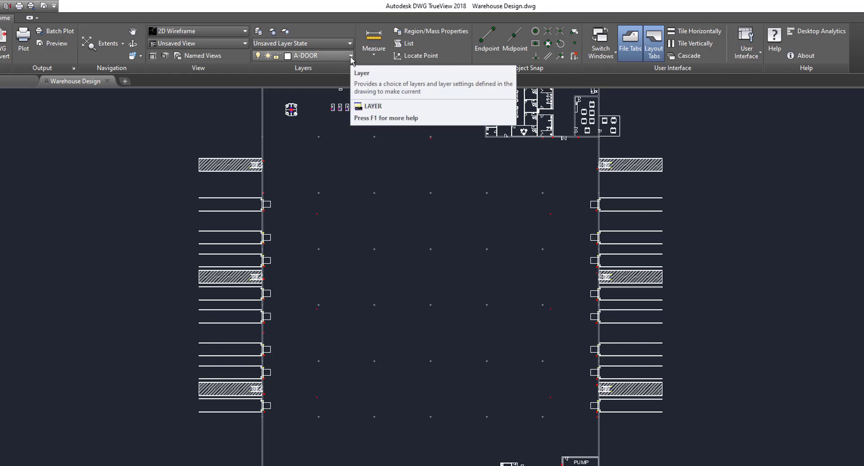
click(351, 55)
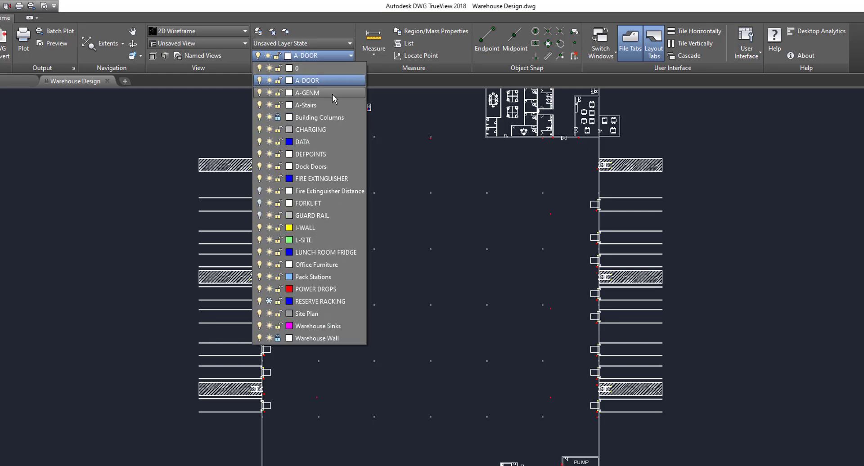
mouse_move(262, 191)
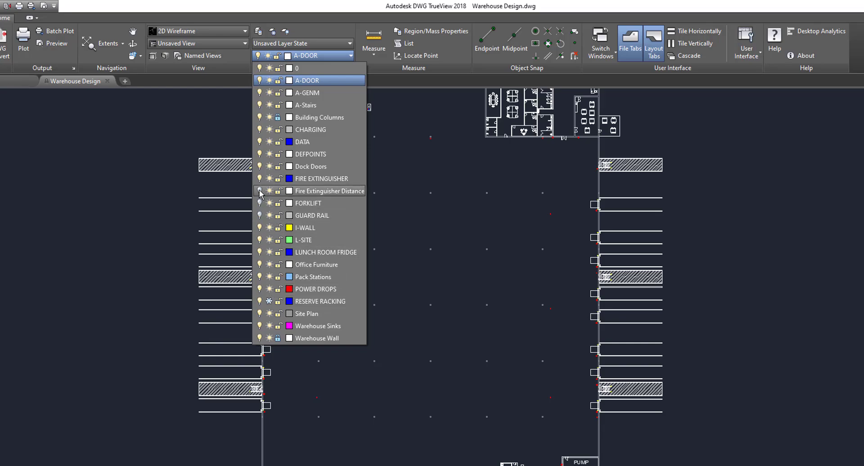
click(259, 192)
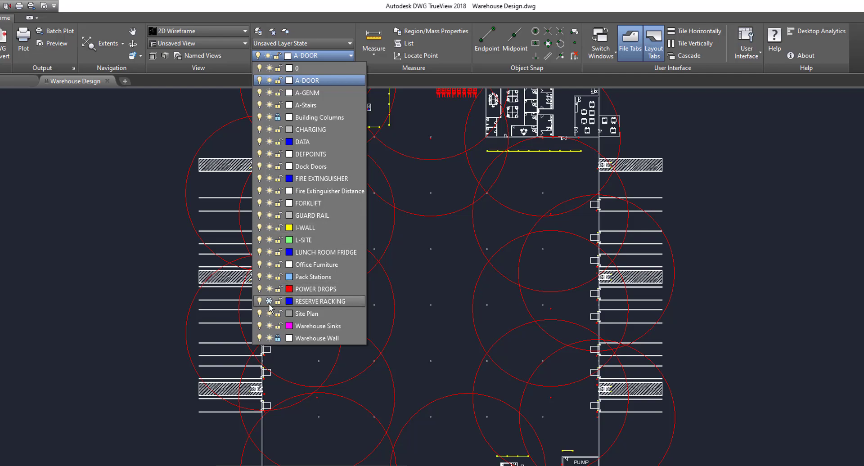
click(269, 301)
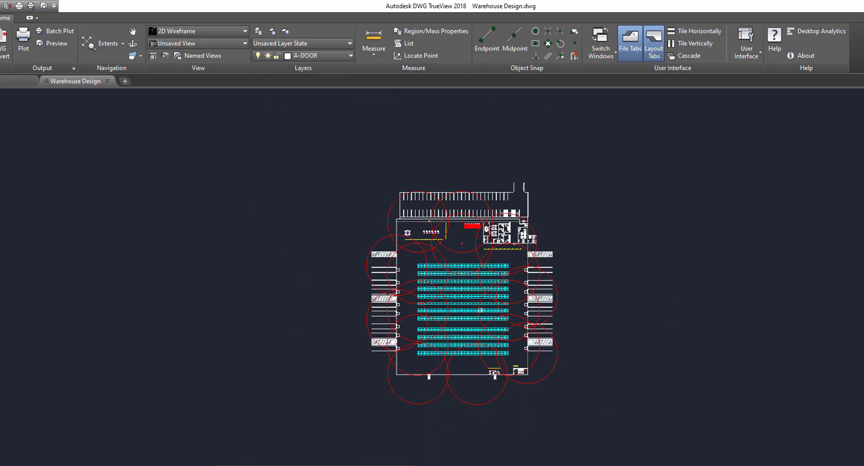
Zoom in and bring up the layer dropdown to check the layer list
scroll(up, 3)
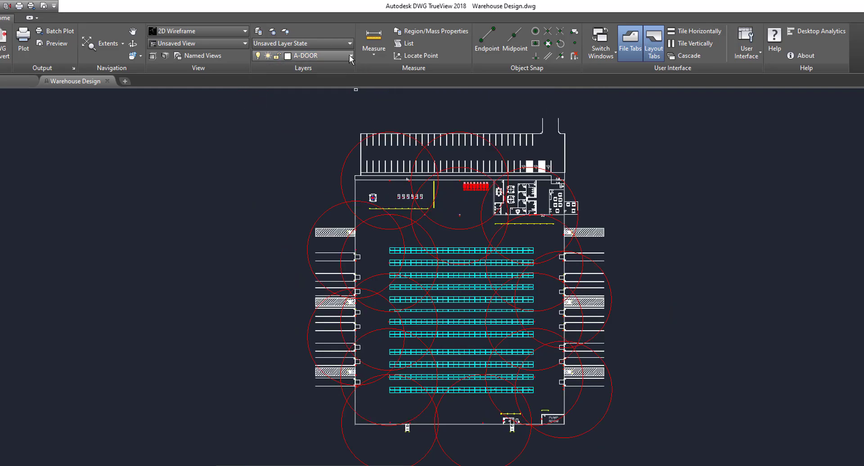
click(351, 56)
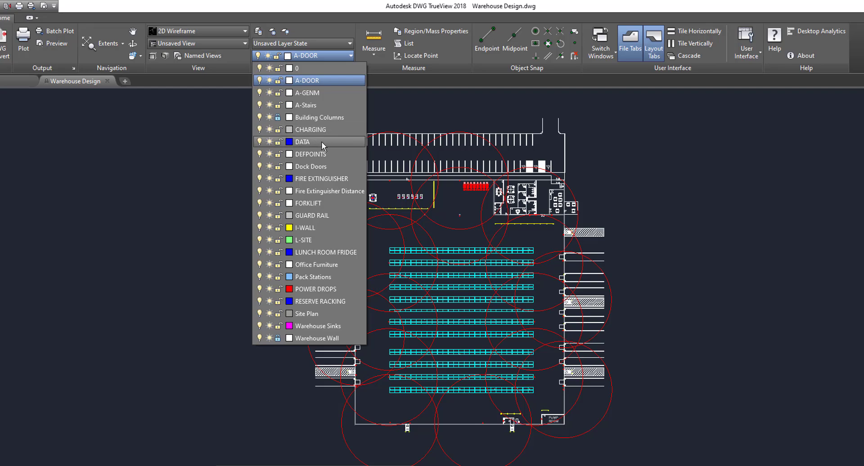
mouse_move(278, 133)
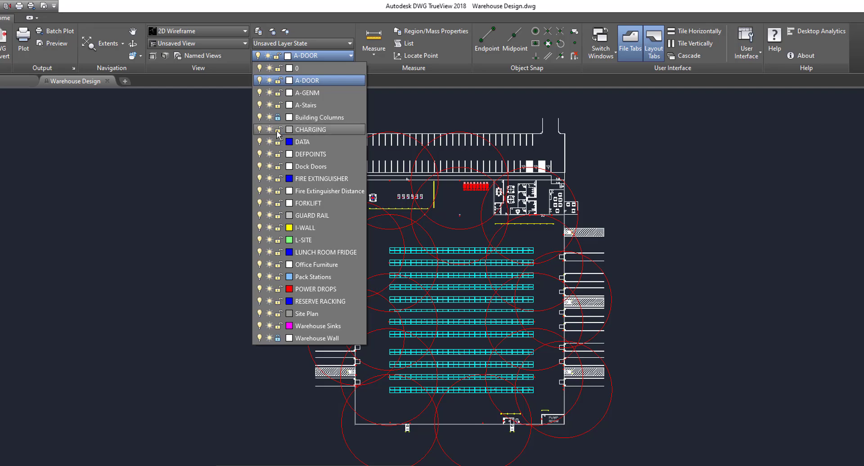
mouse_move(280, 129)
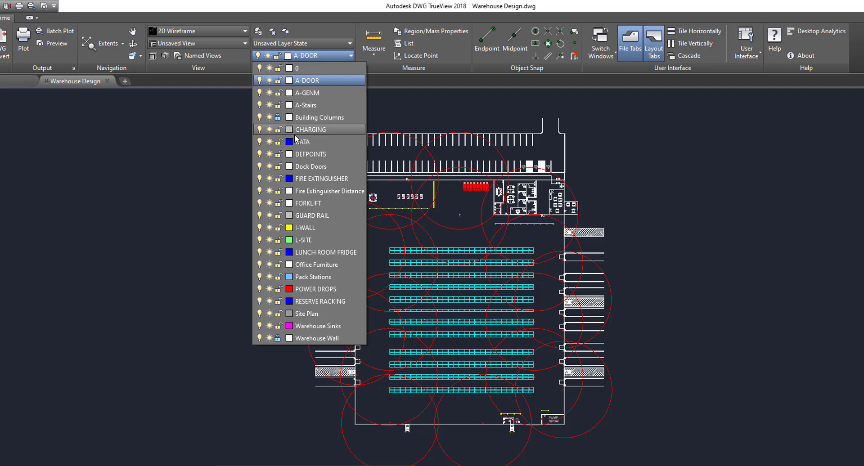
mouse_move(308, 216)
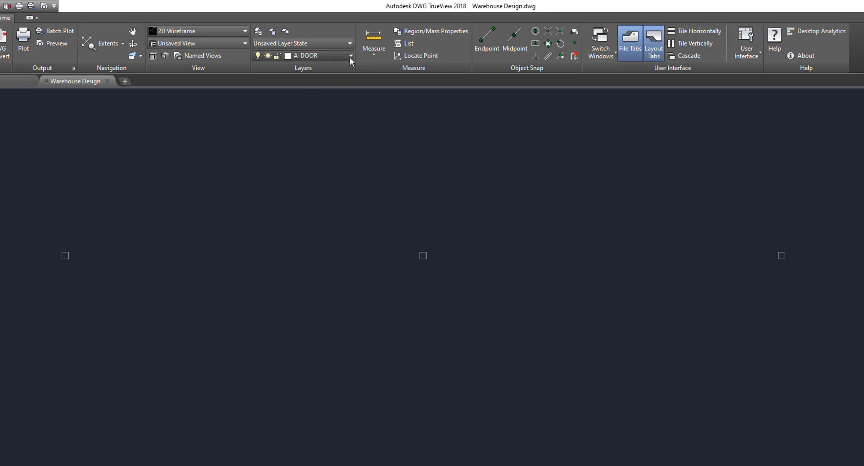
Show the layer dropdown again on the Home ribbon's Layers panel
click(350, 55)
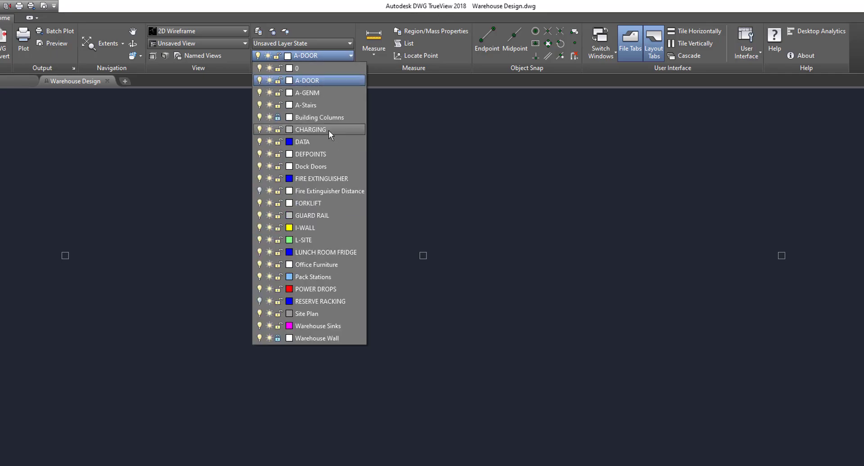
mouse_move(278, 117)
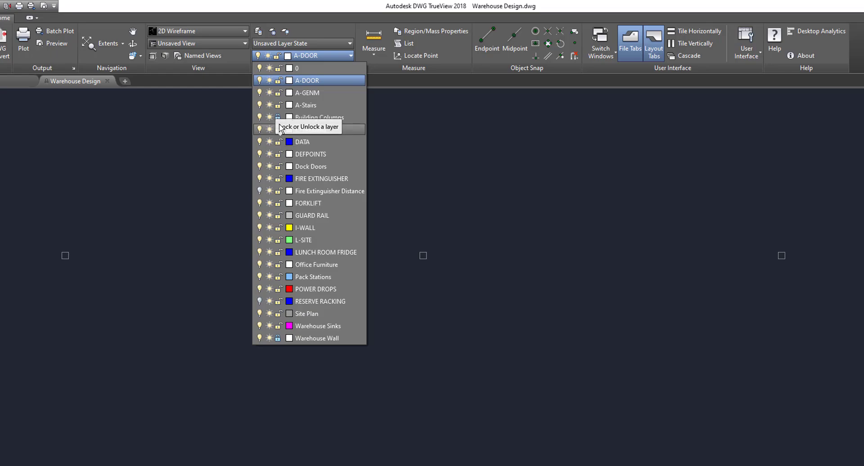
mouse_move(424, 230)
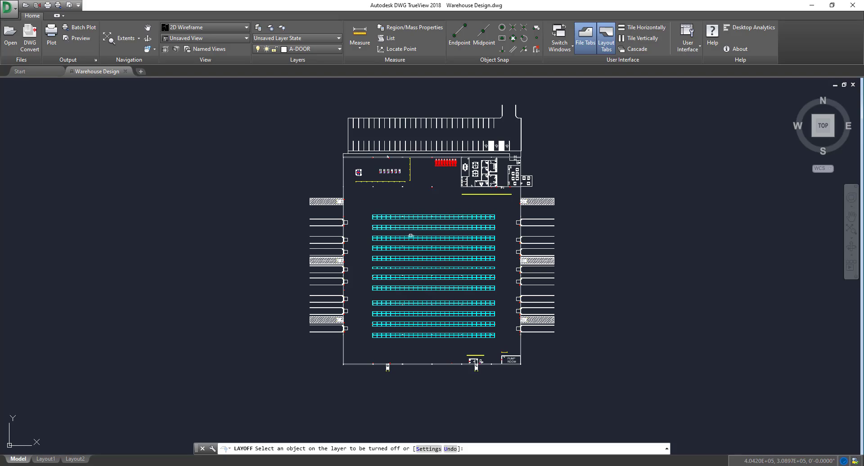
mouse_move(405, 238)
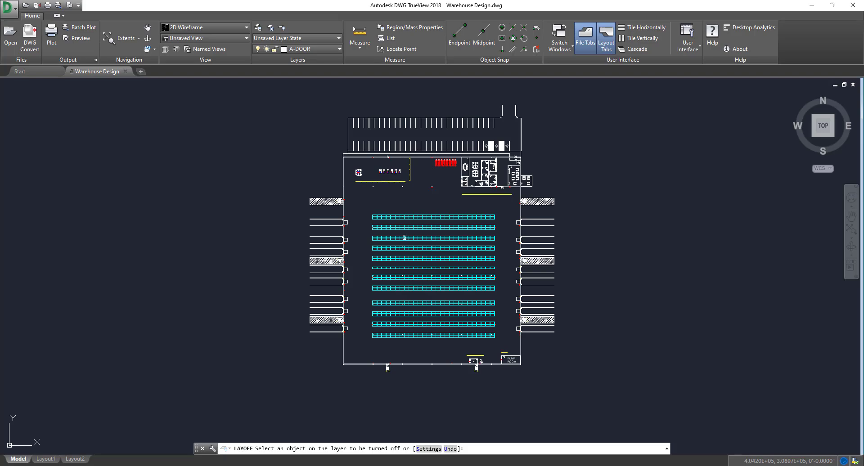
Turn off, then freeze, RESERVE RACKING by picking a rack, undo each, and cancel
click(405, 237)
text(U)
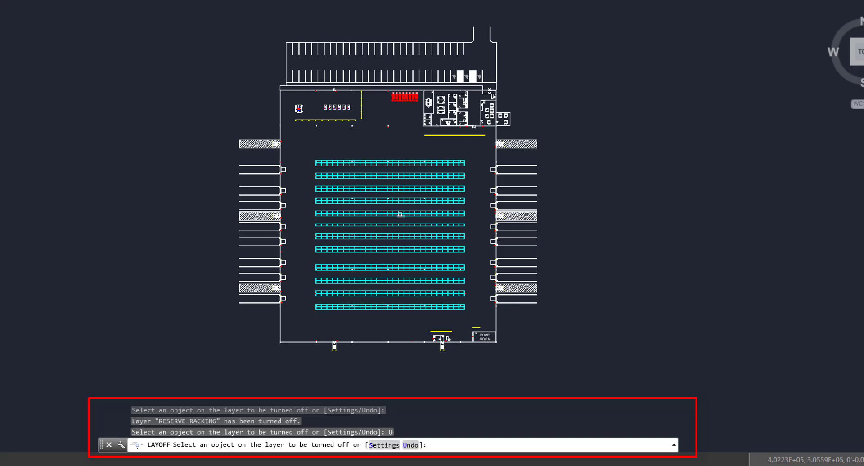
mouse_move(193, 215)
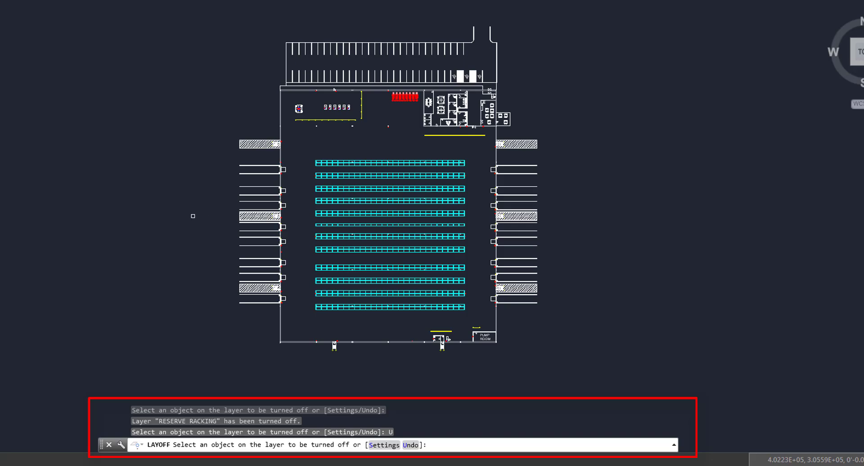
mouse_move(329, 7)
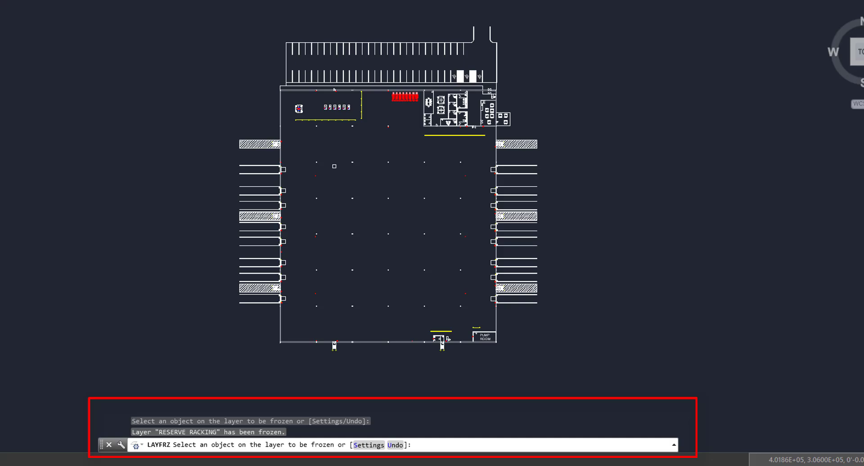
text(U)
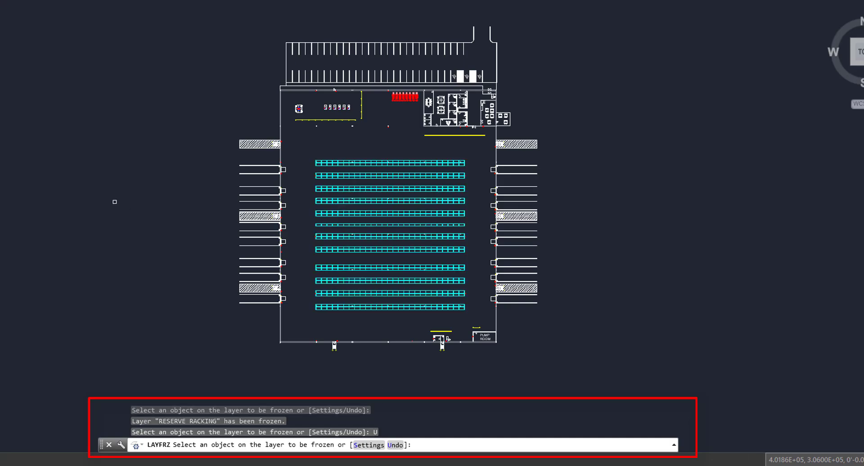
mouse_move(108, 203)
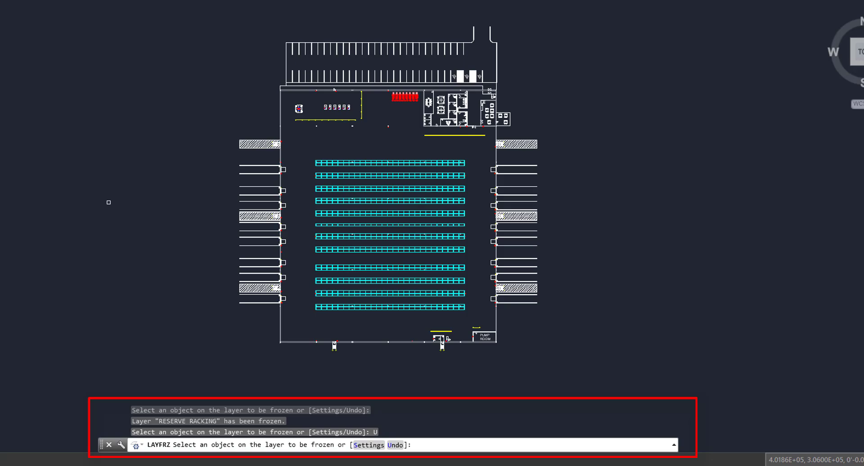
mouse_move(120, 94)
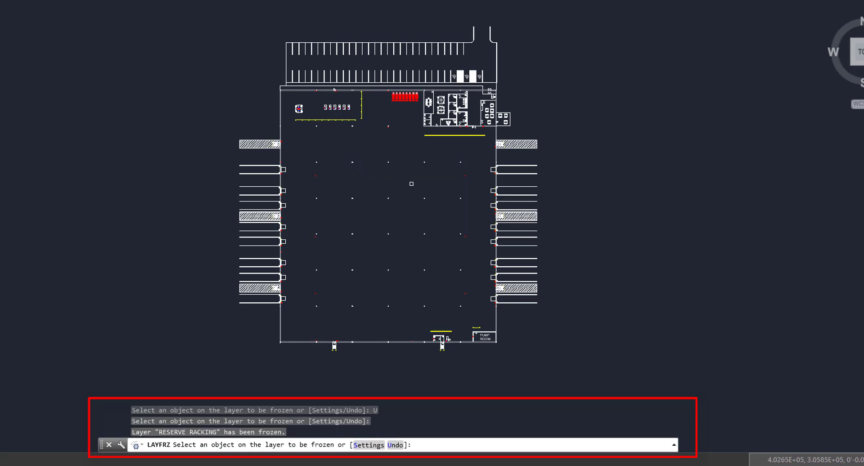
text(U)
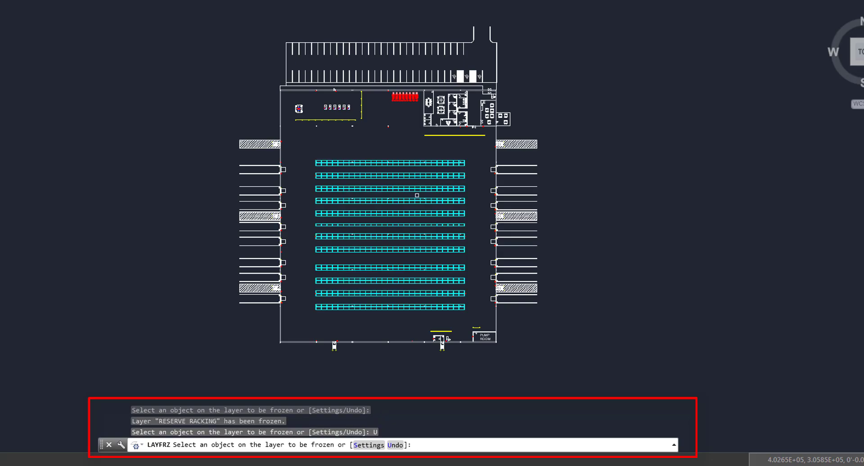
mouse_move(532, 393)
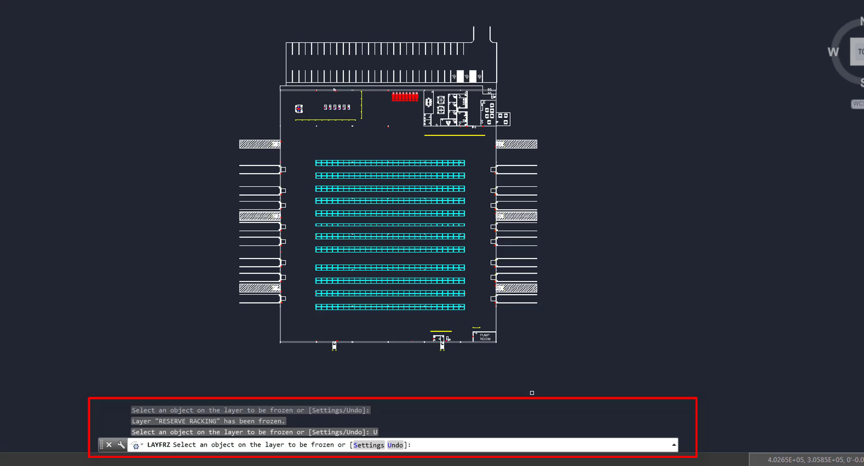
key(Escape)
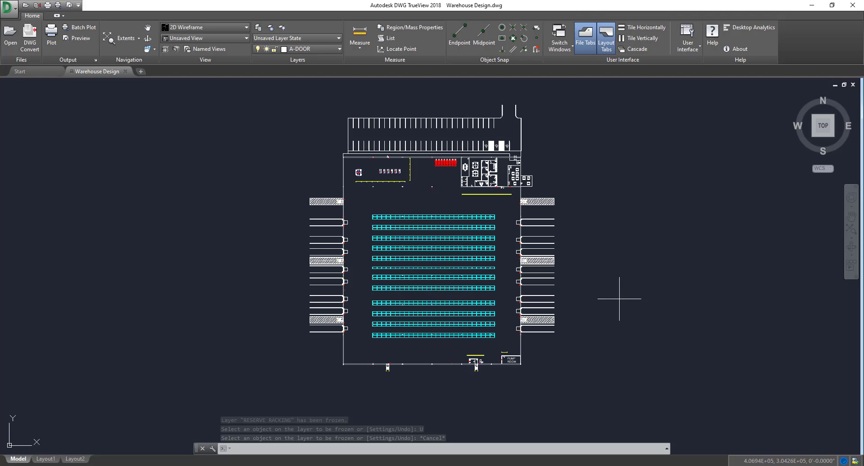